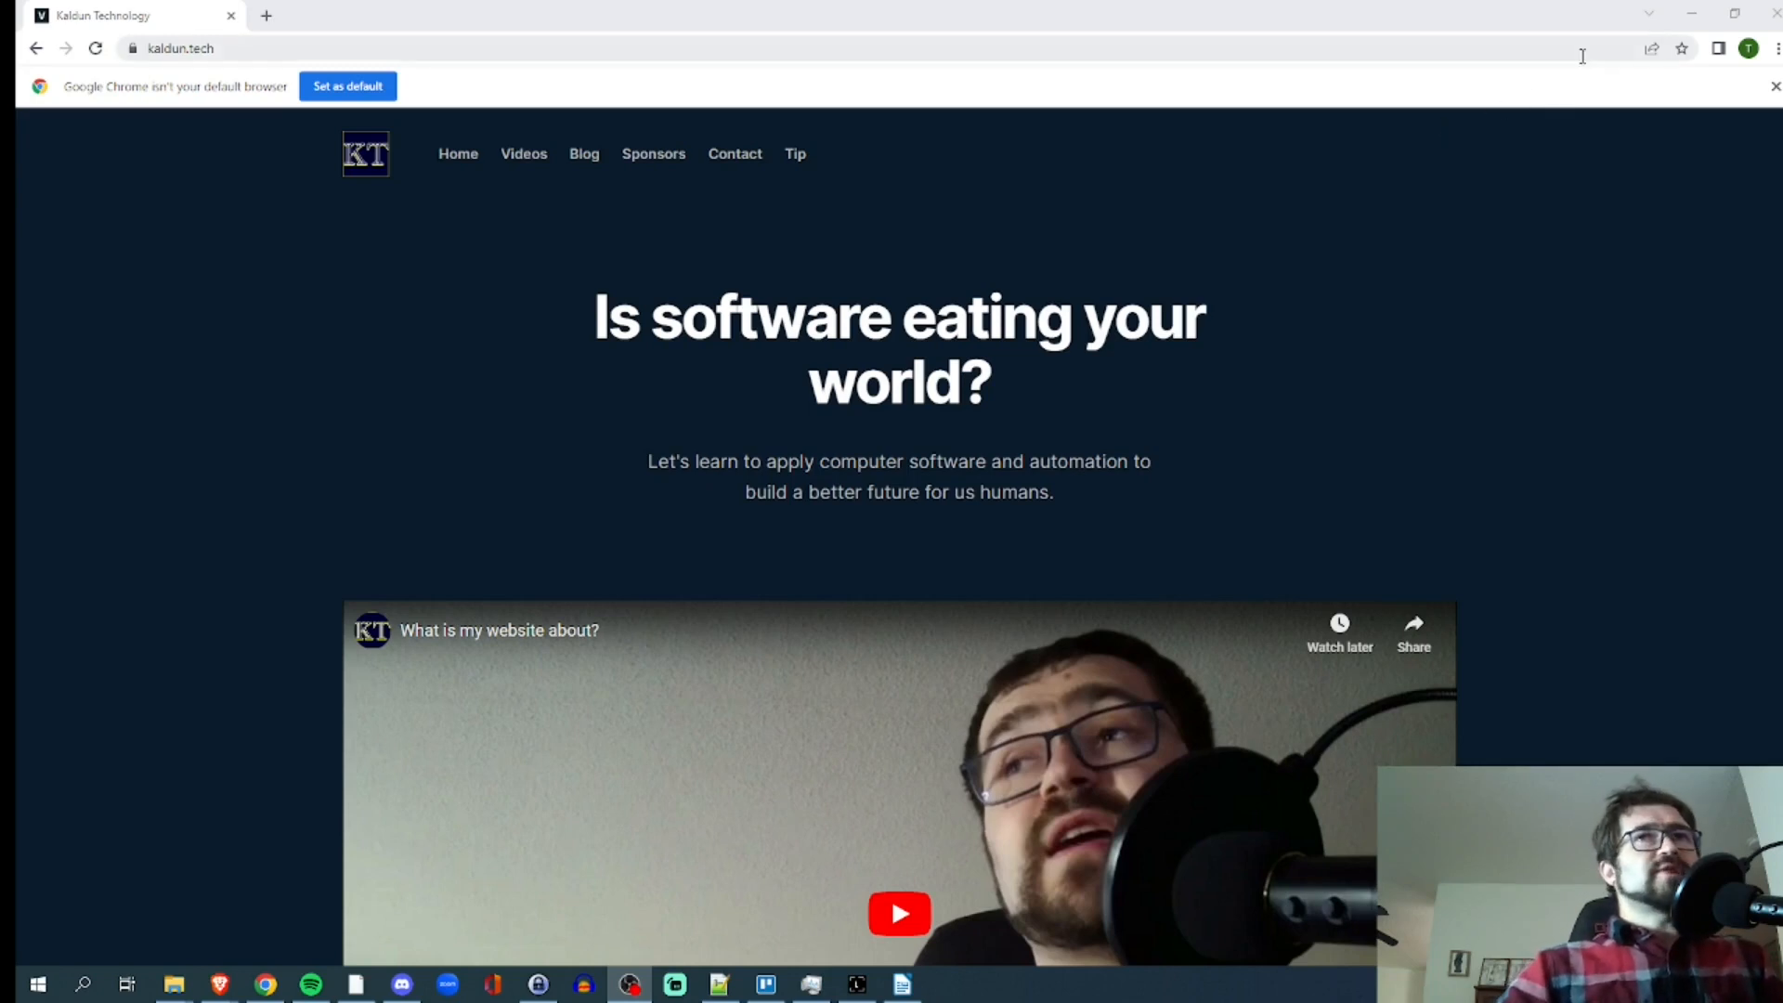
# Show the full kaldun.tech address and bring up Chrome's share menu for the page
pyautogui.click(795, 28)
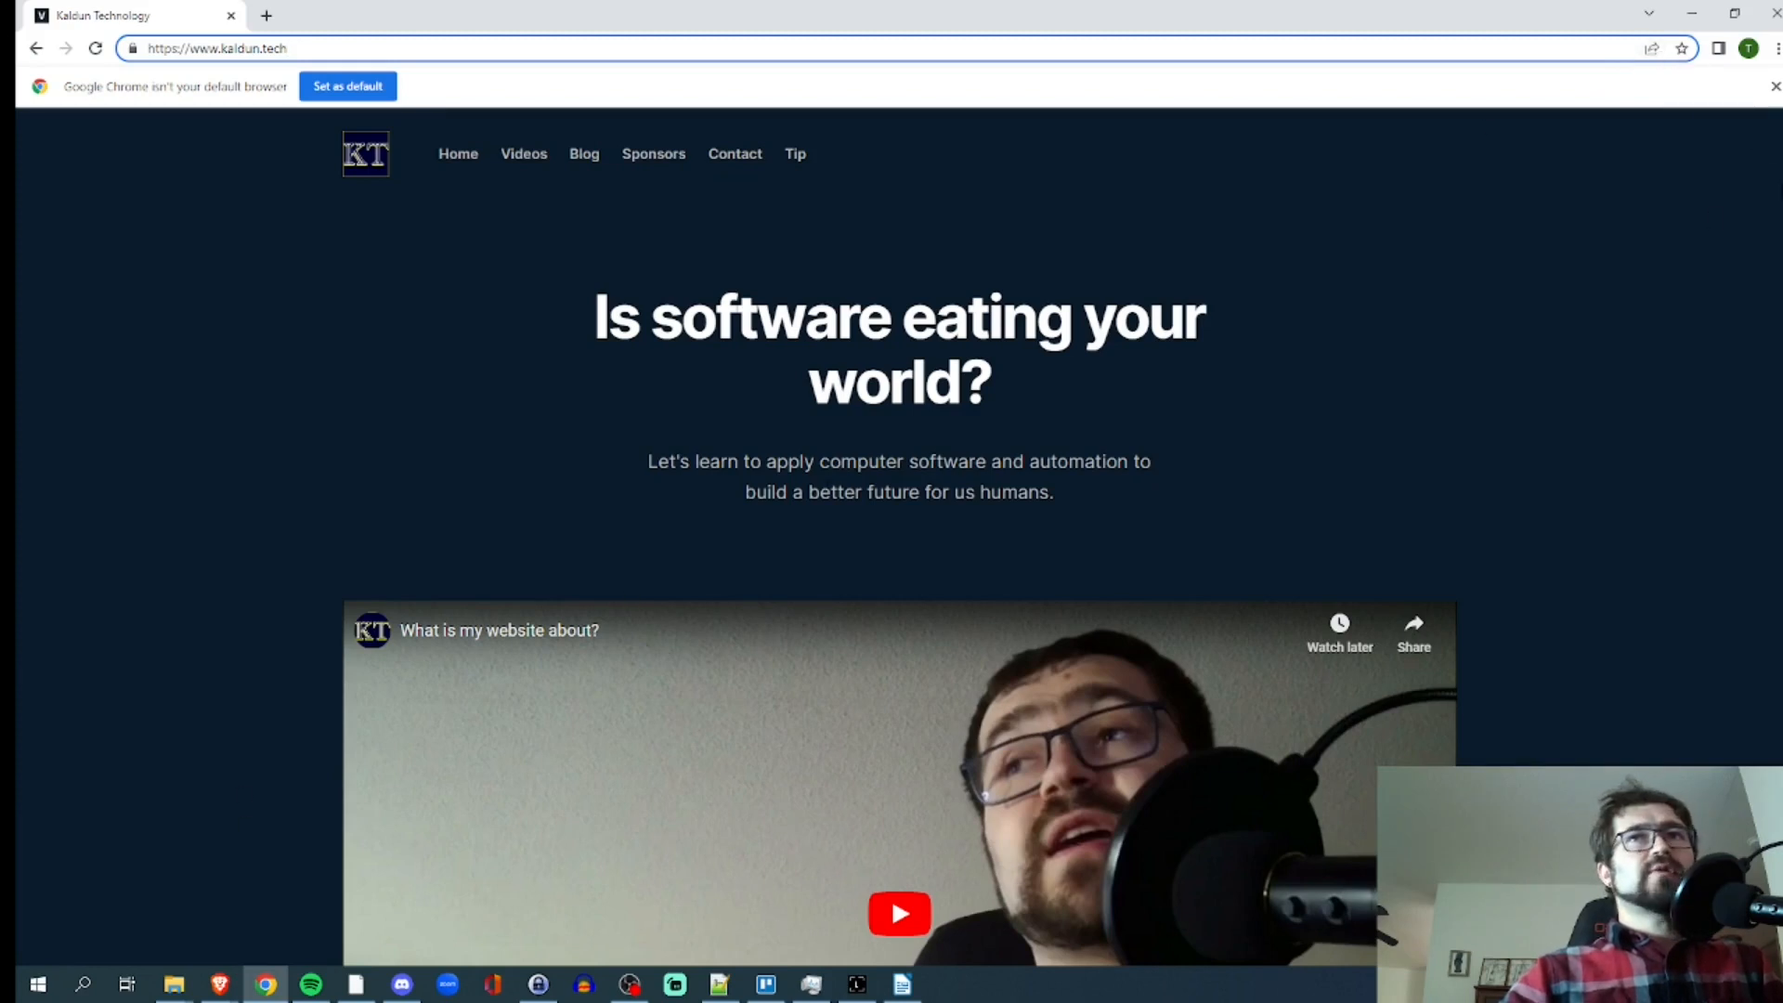
pyautogui.moveTo(1651, 49)
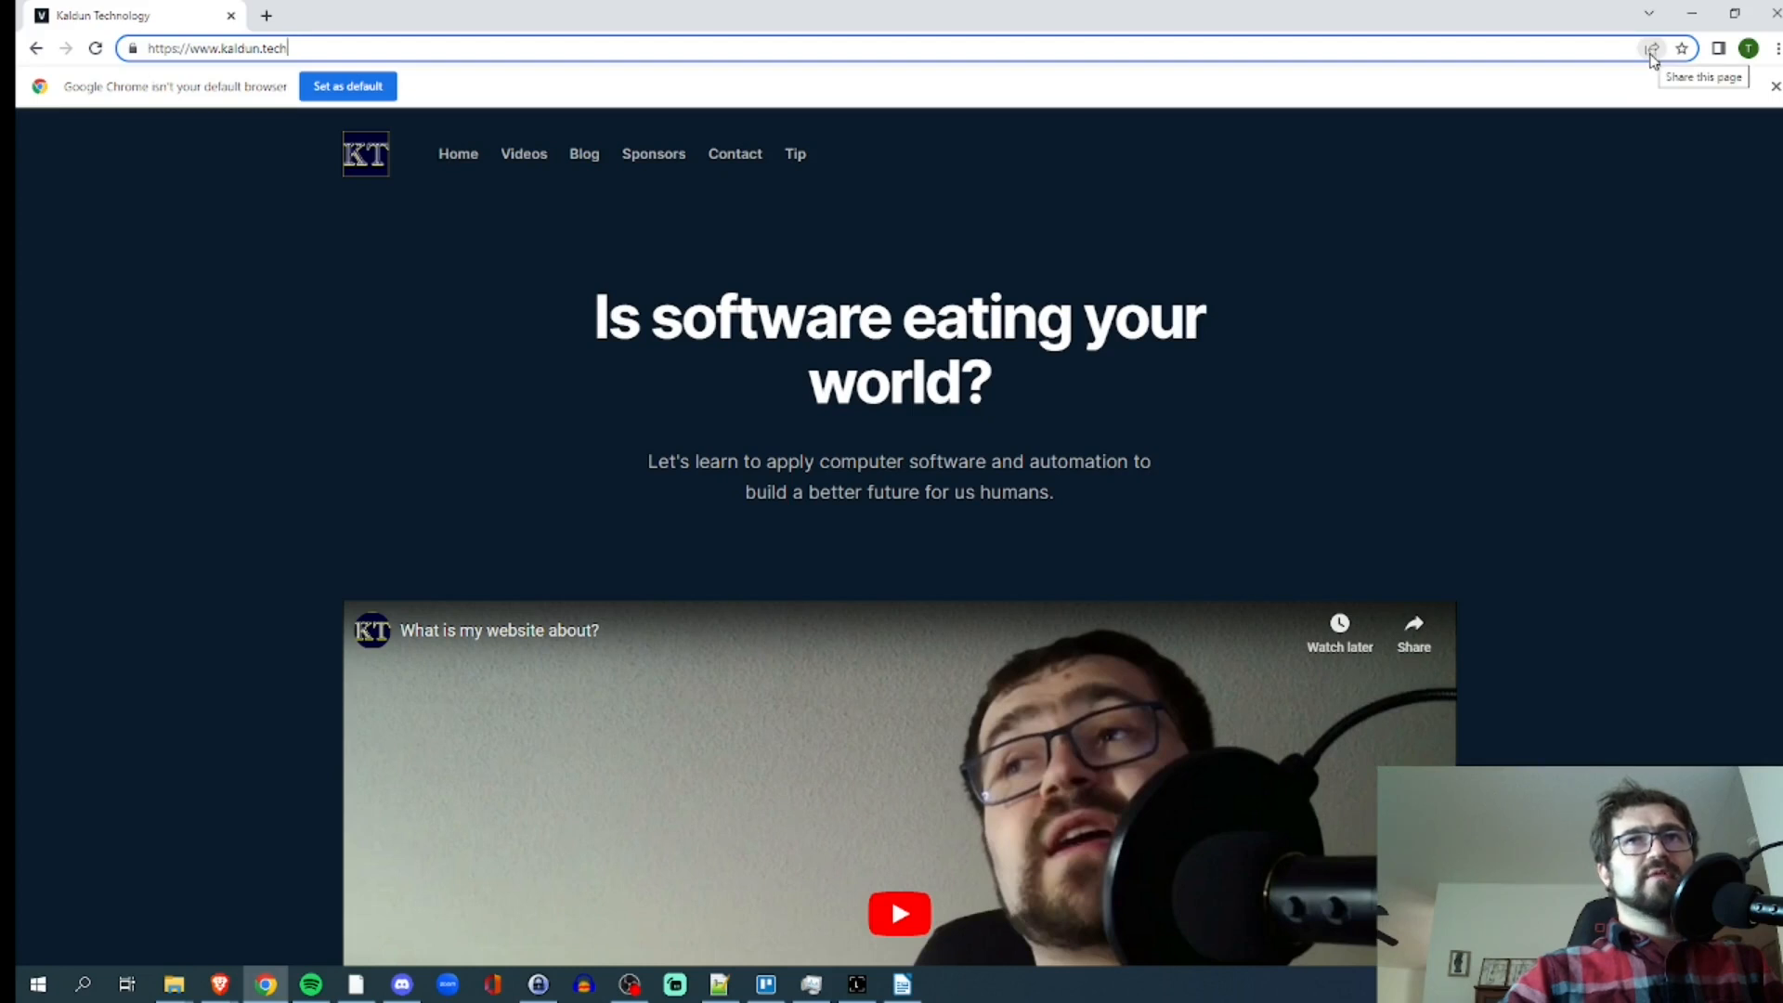
pyautogui.click(1651, 48)
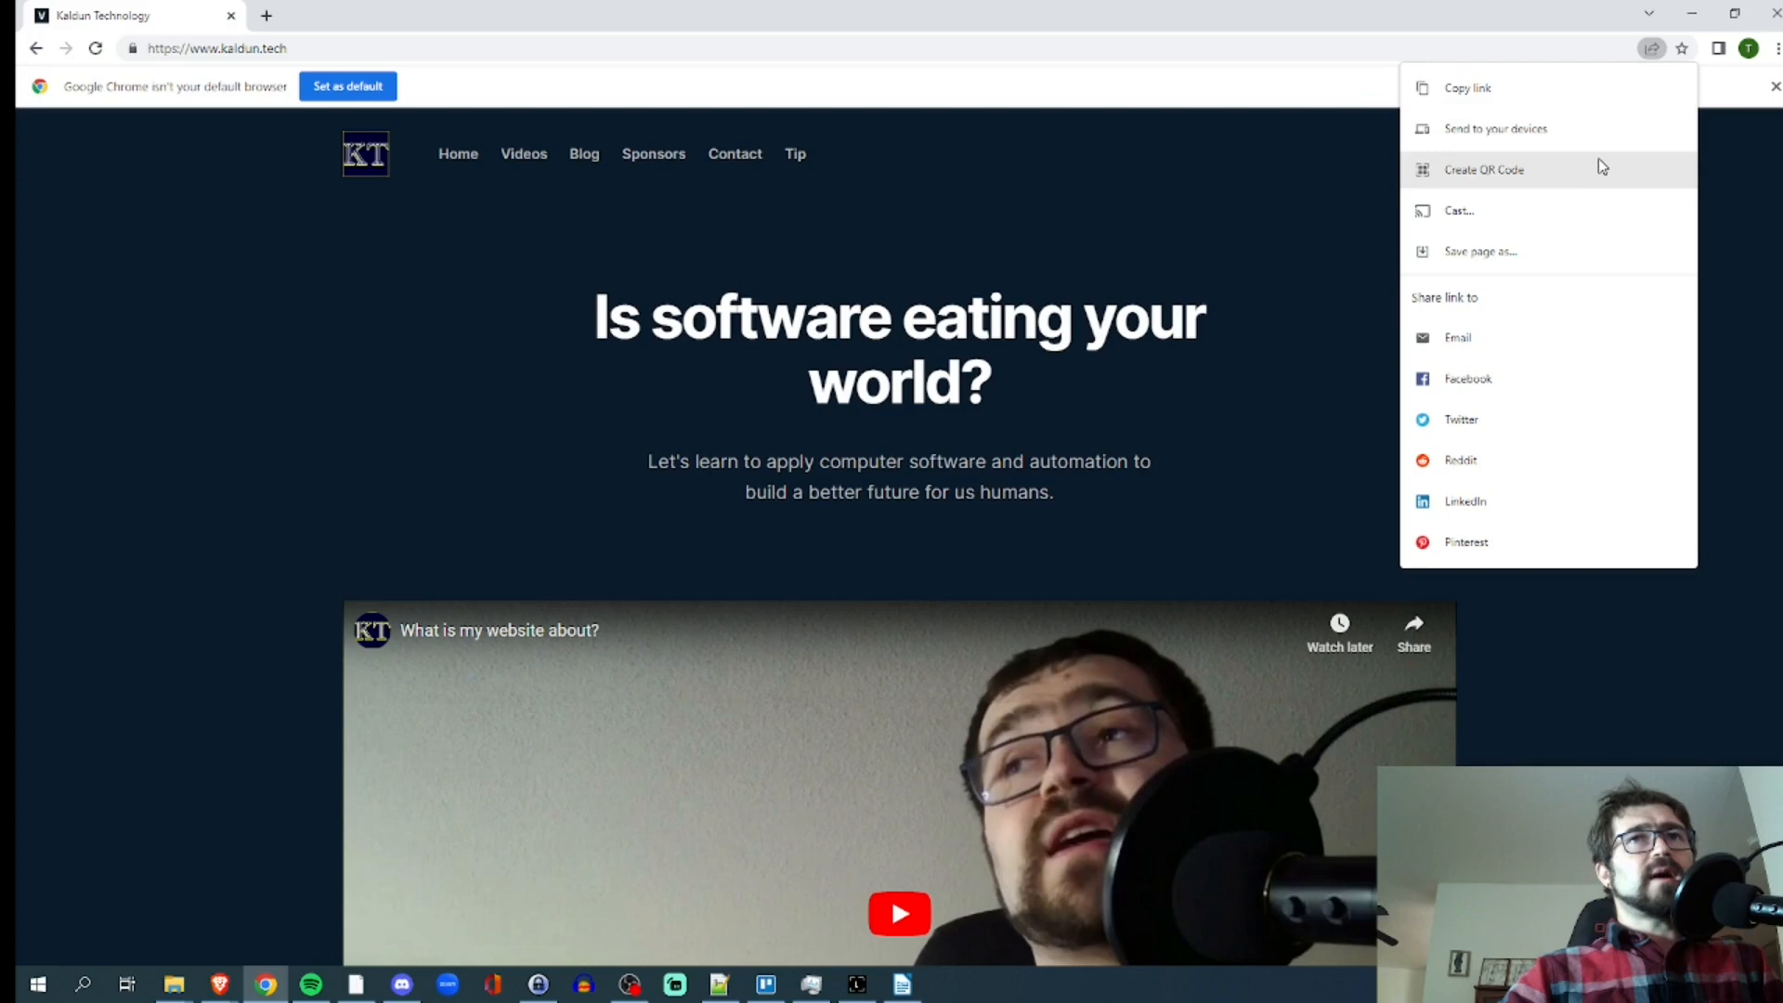
pyautogui.click(1649, 48)
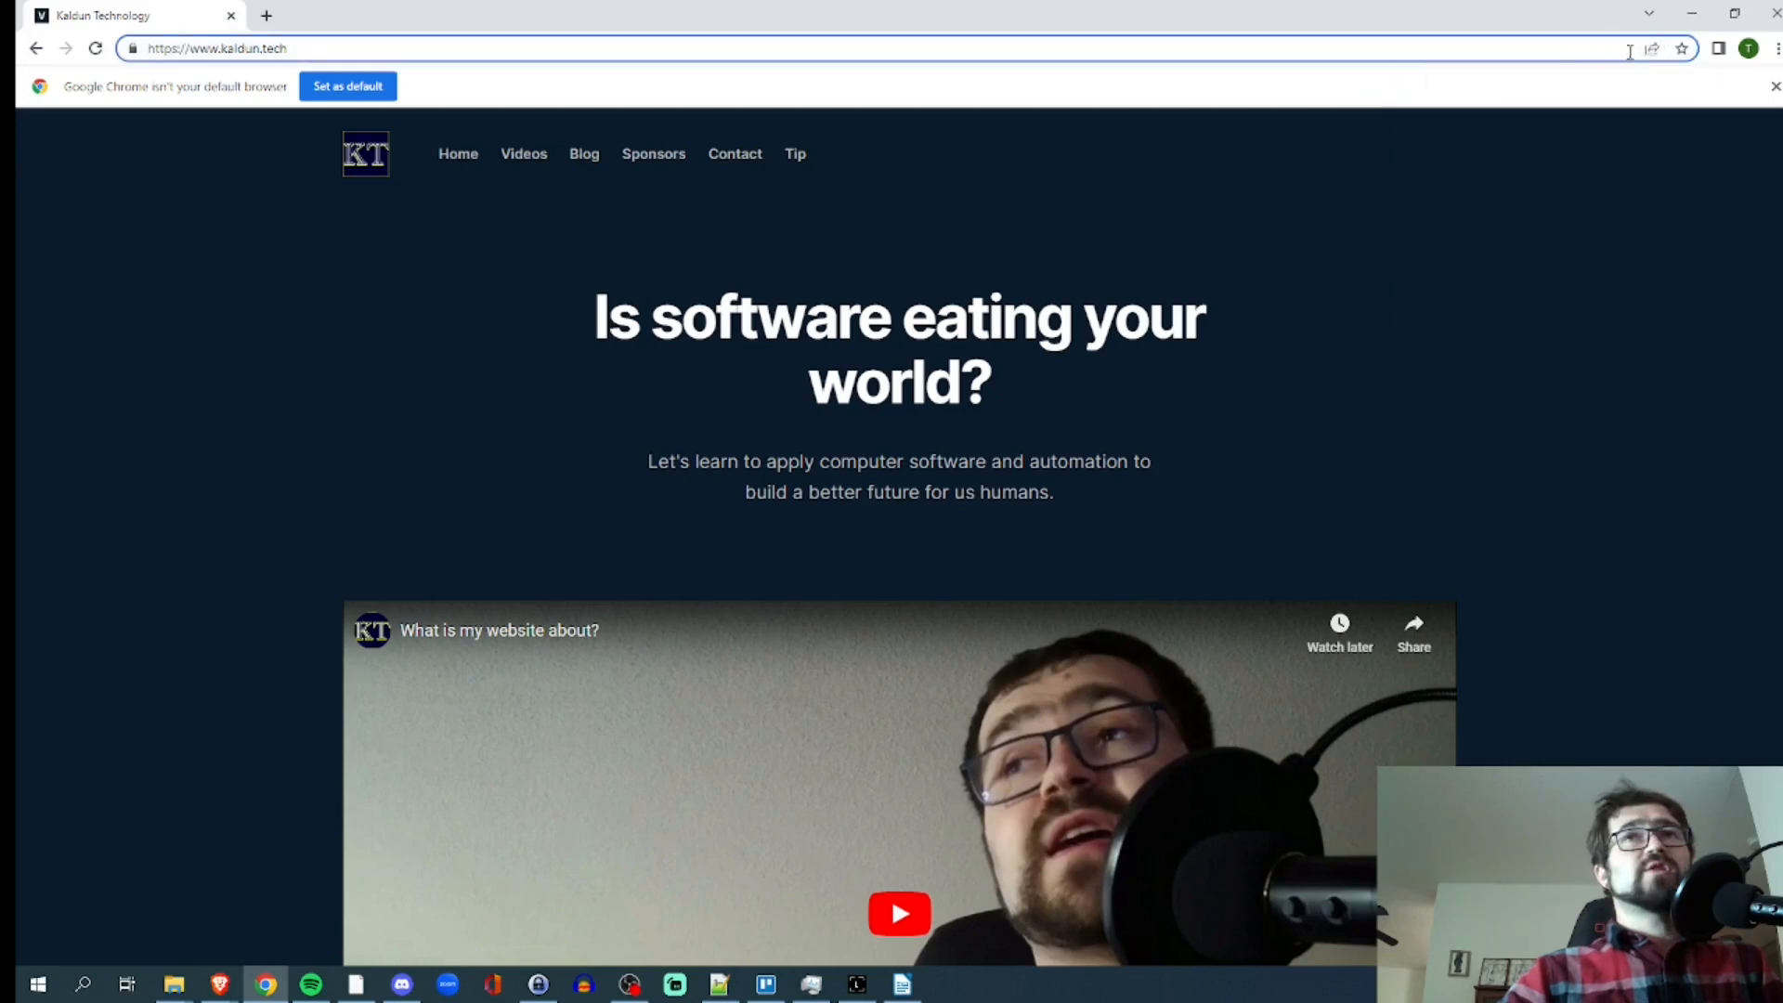
pyautogui.click(1648, 48)
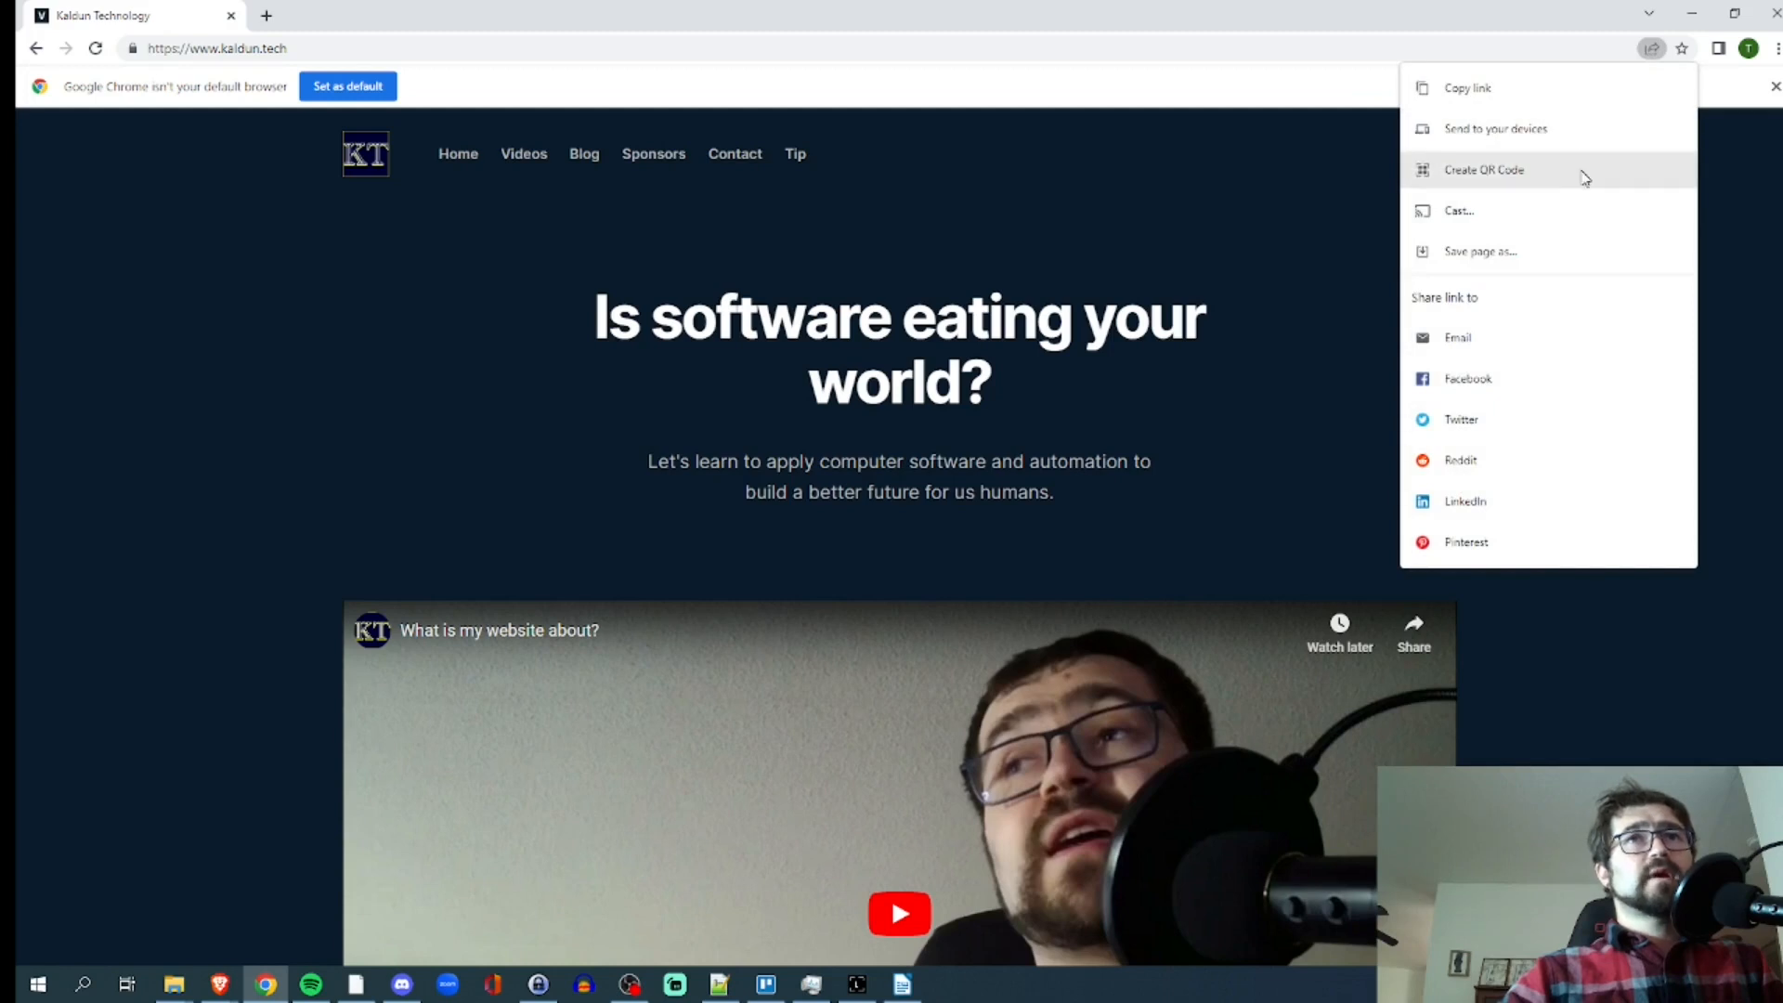
# Create a QR code for kaldun.tech, download it as a PNG and view the downloaded image
pyautogui.click(1481, 169)
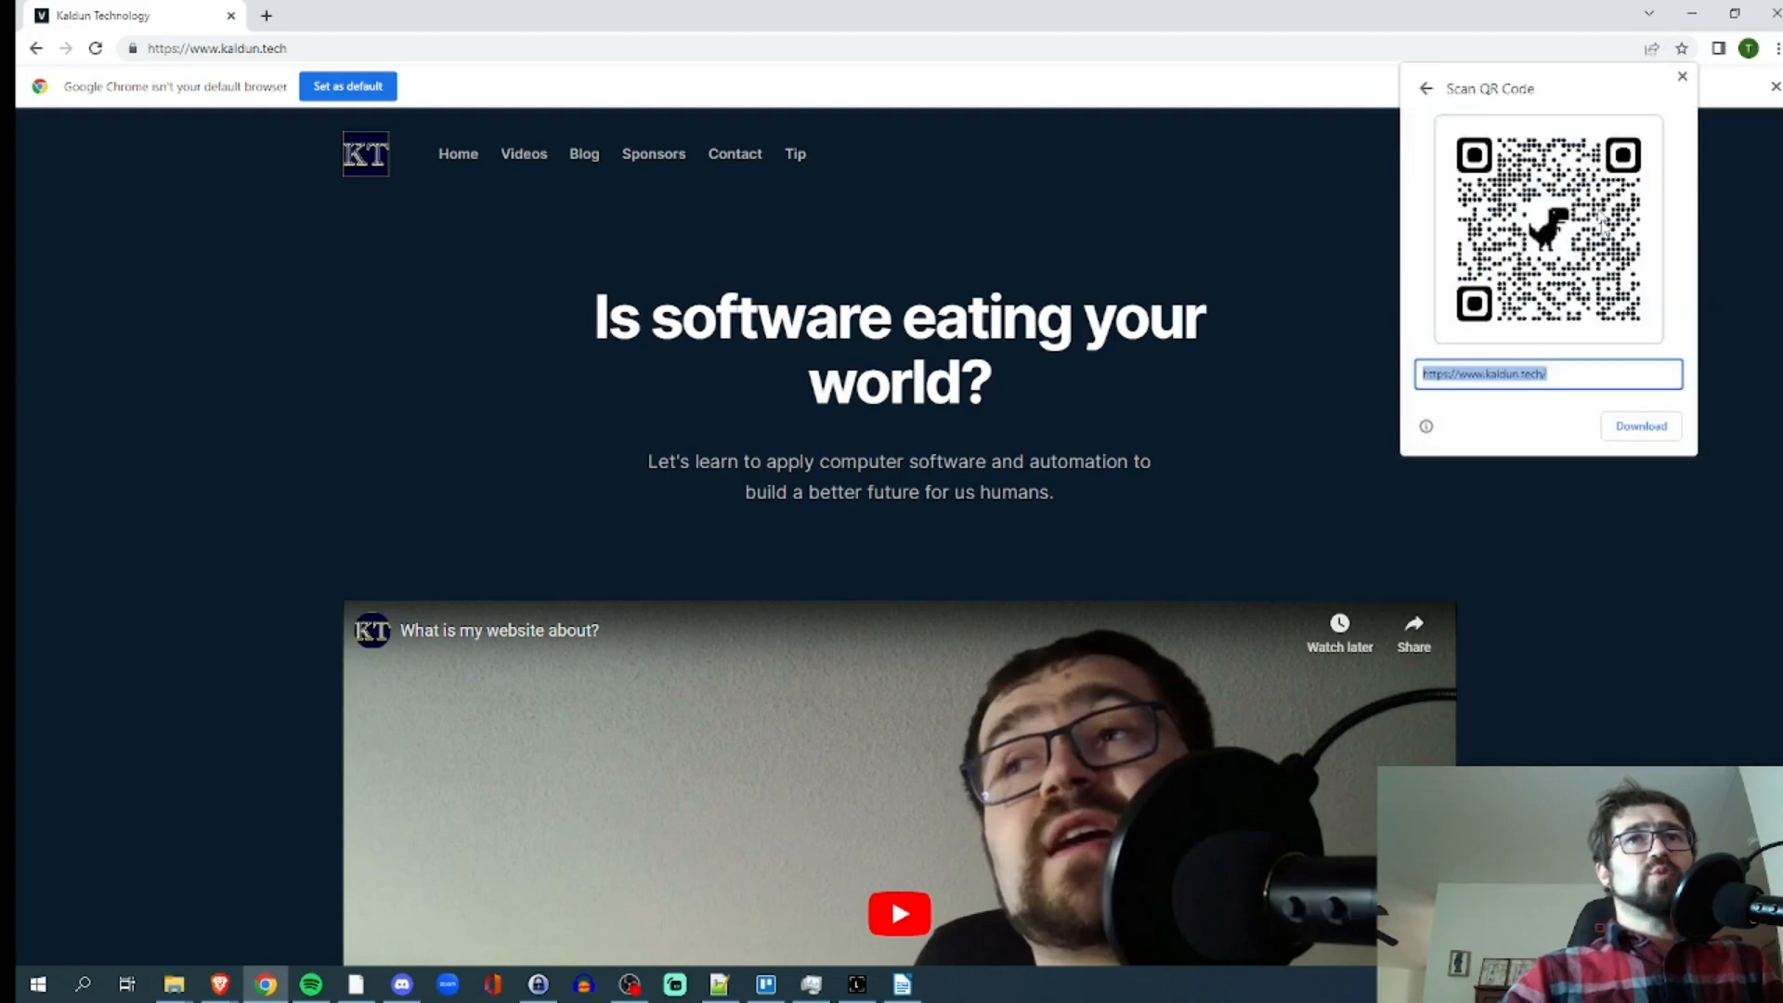
pyautogui.moveTo(1673, 435)
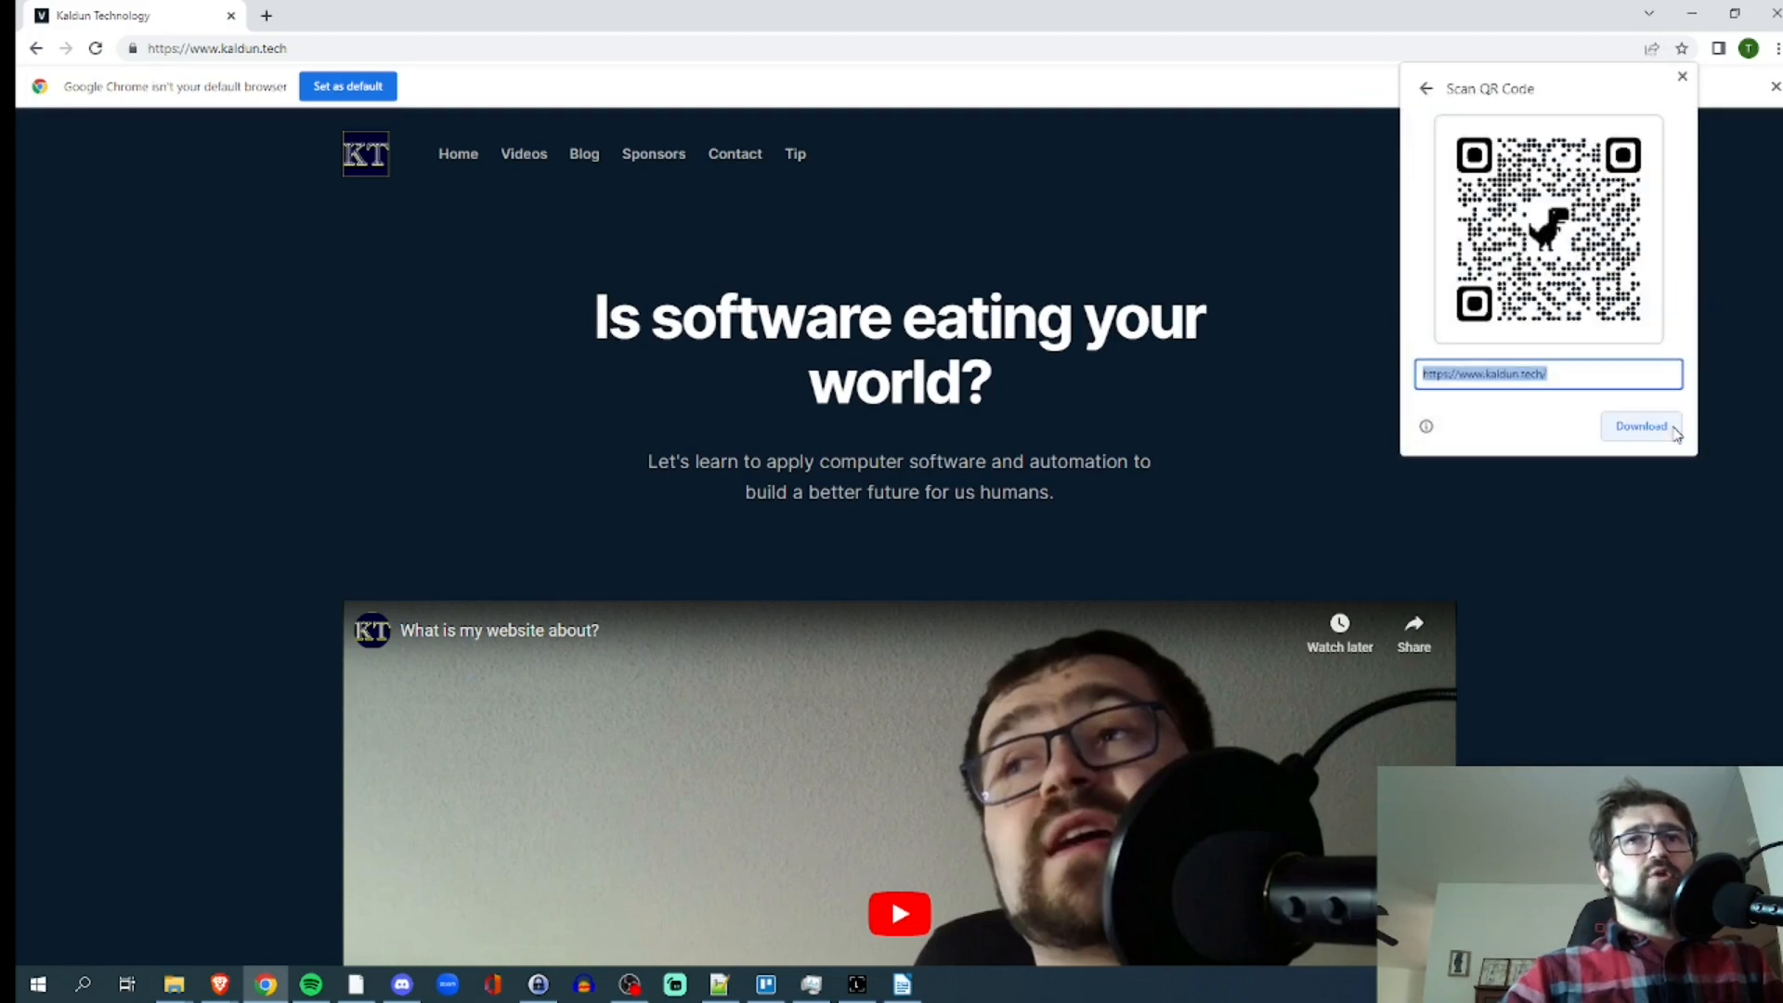
pyautogui.click(1642, 427)
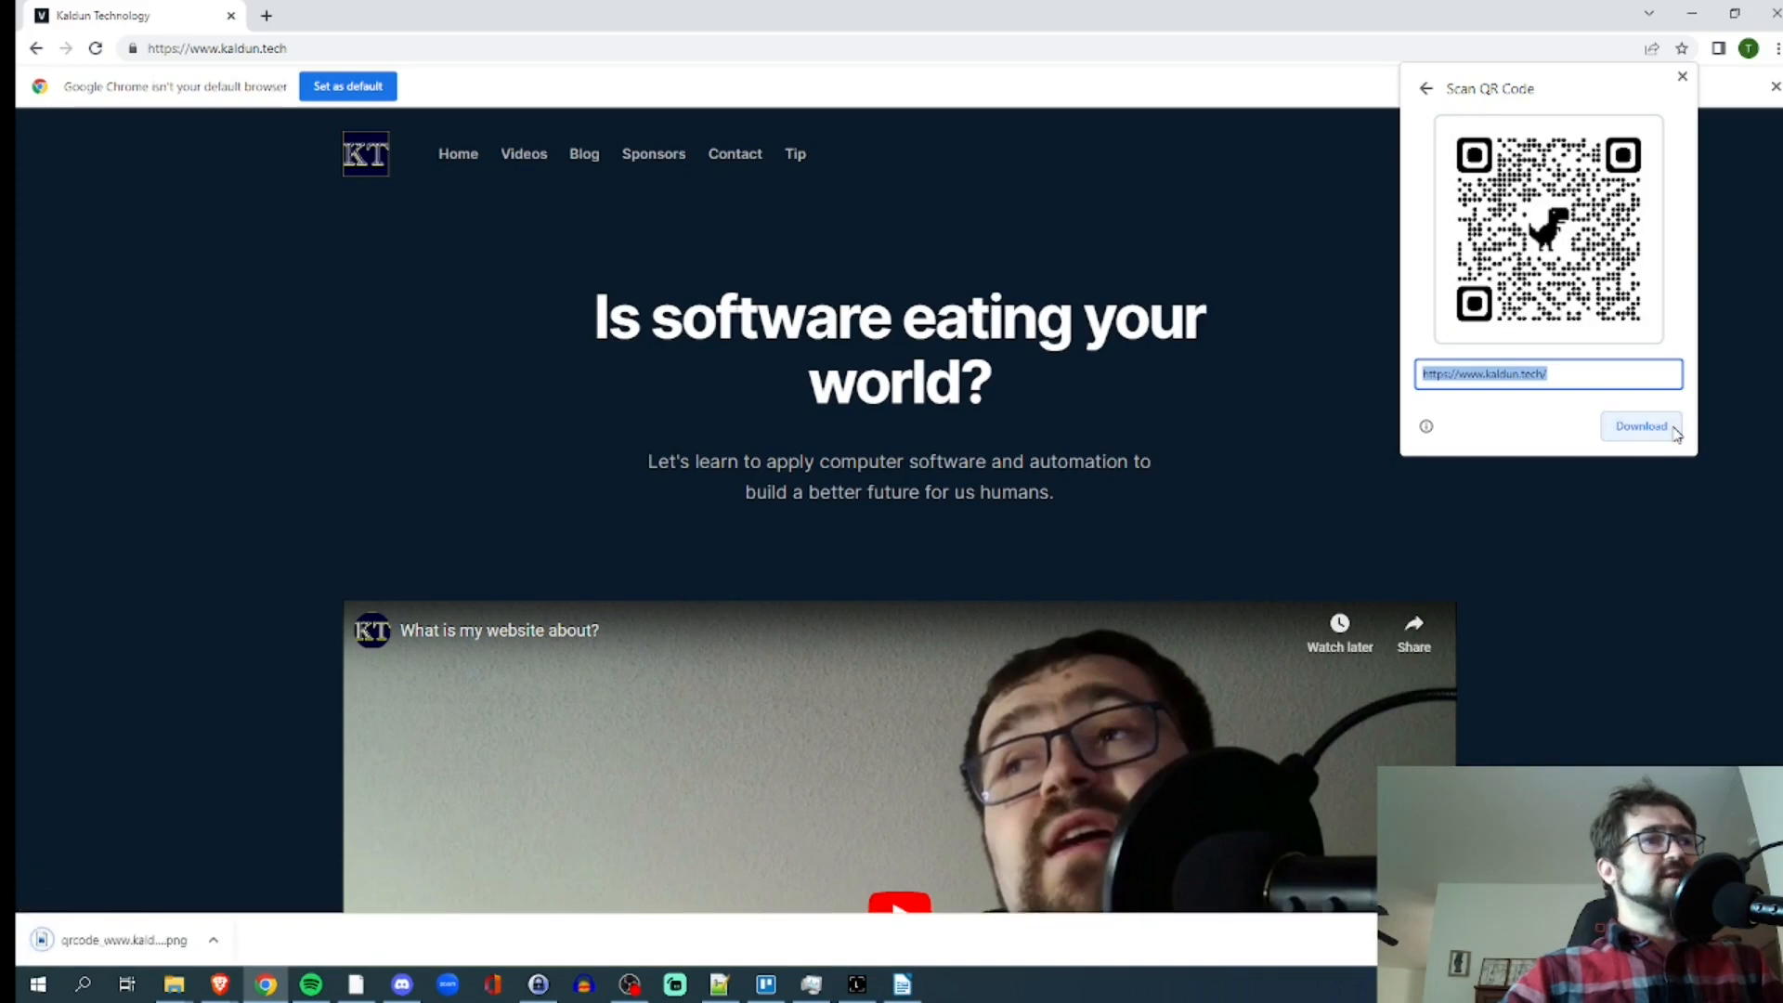
pyautogui.click(1641, 425)
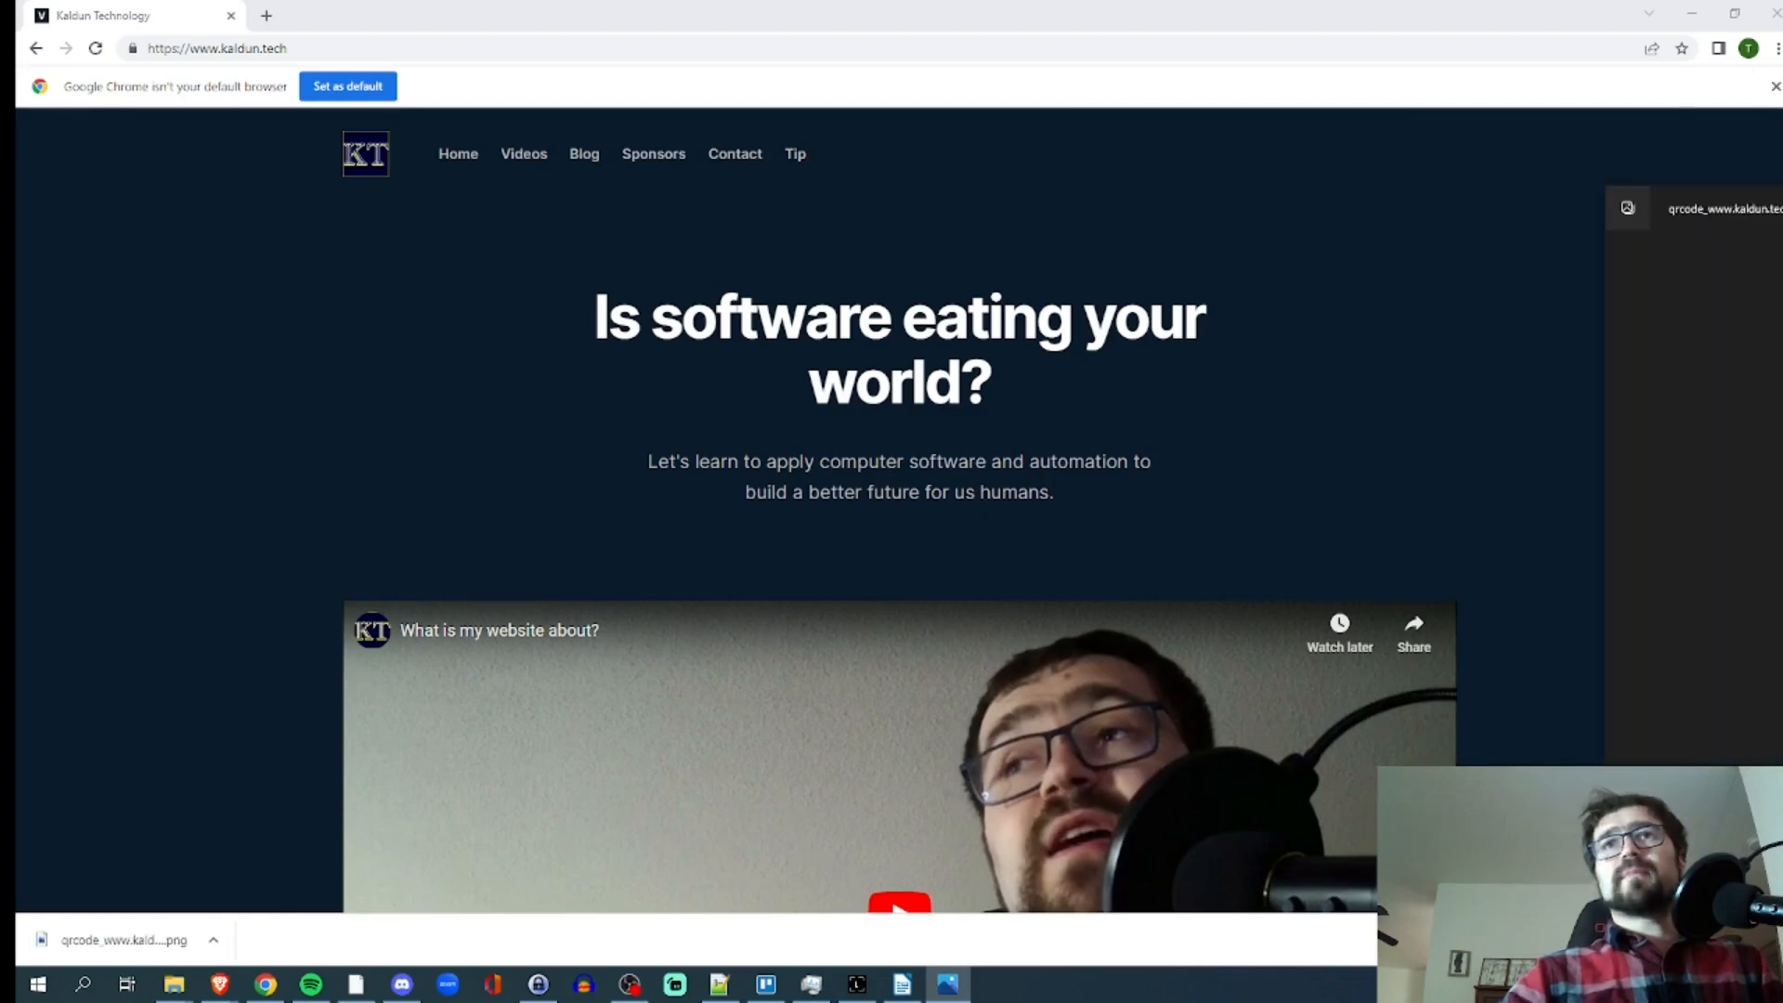
# Inspect the dinosaur QR code in Windows Photos, then close the viewer back to Chrome
pyautogui.click(120, 940)
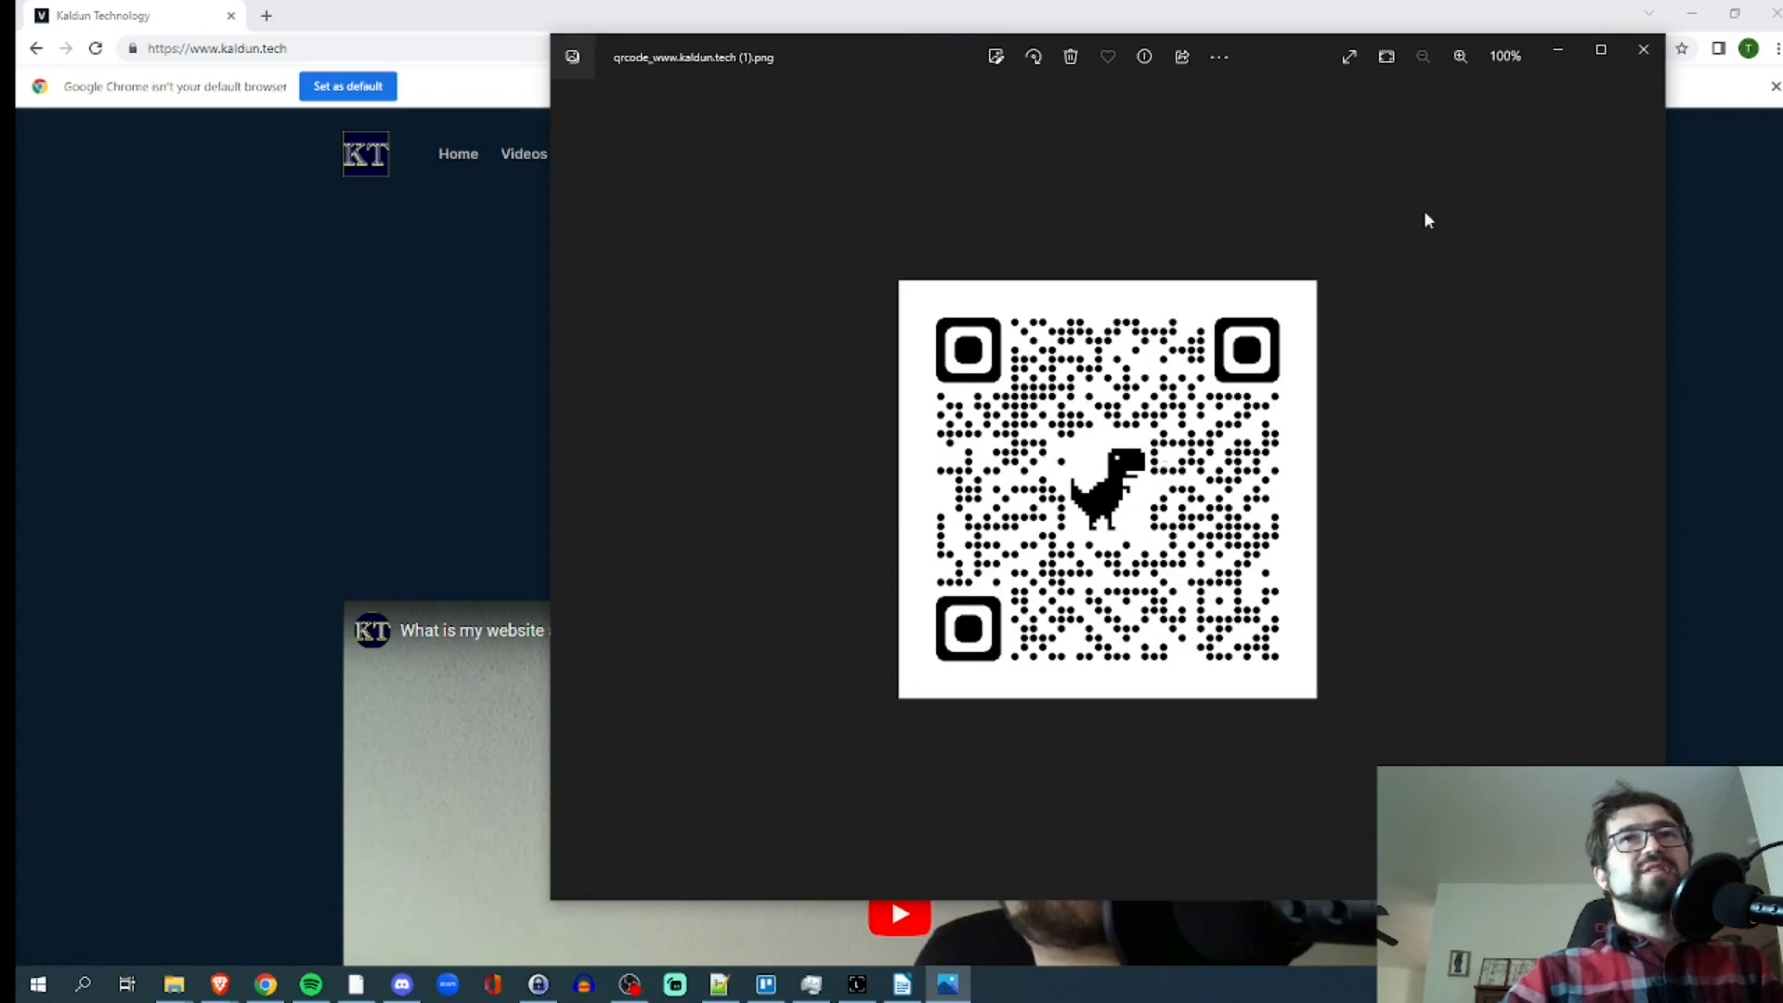
pyautogui.moveTo(1642, 54)
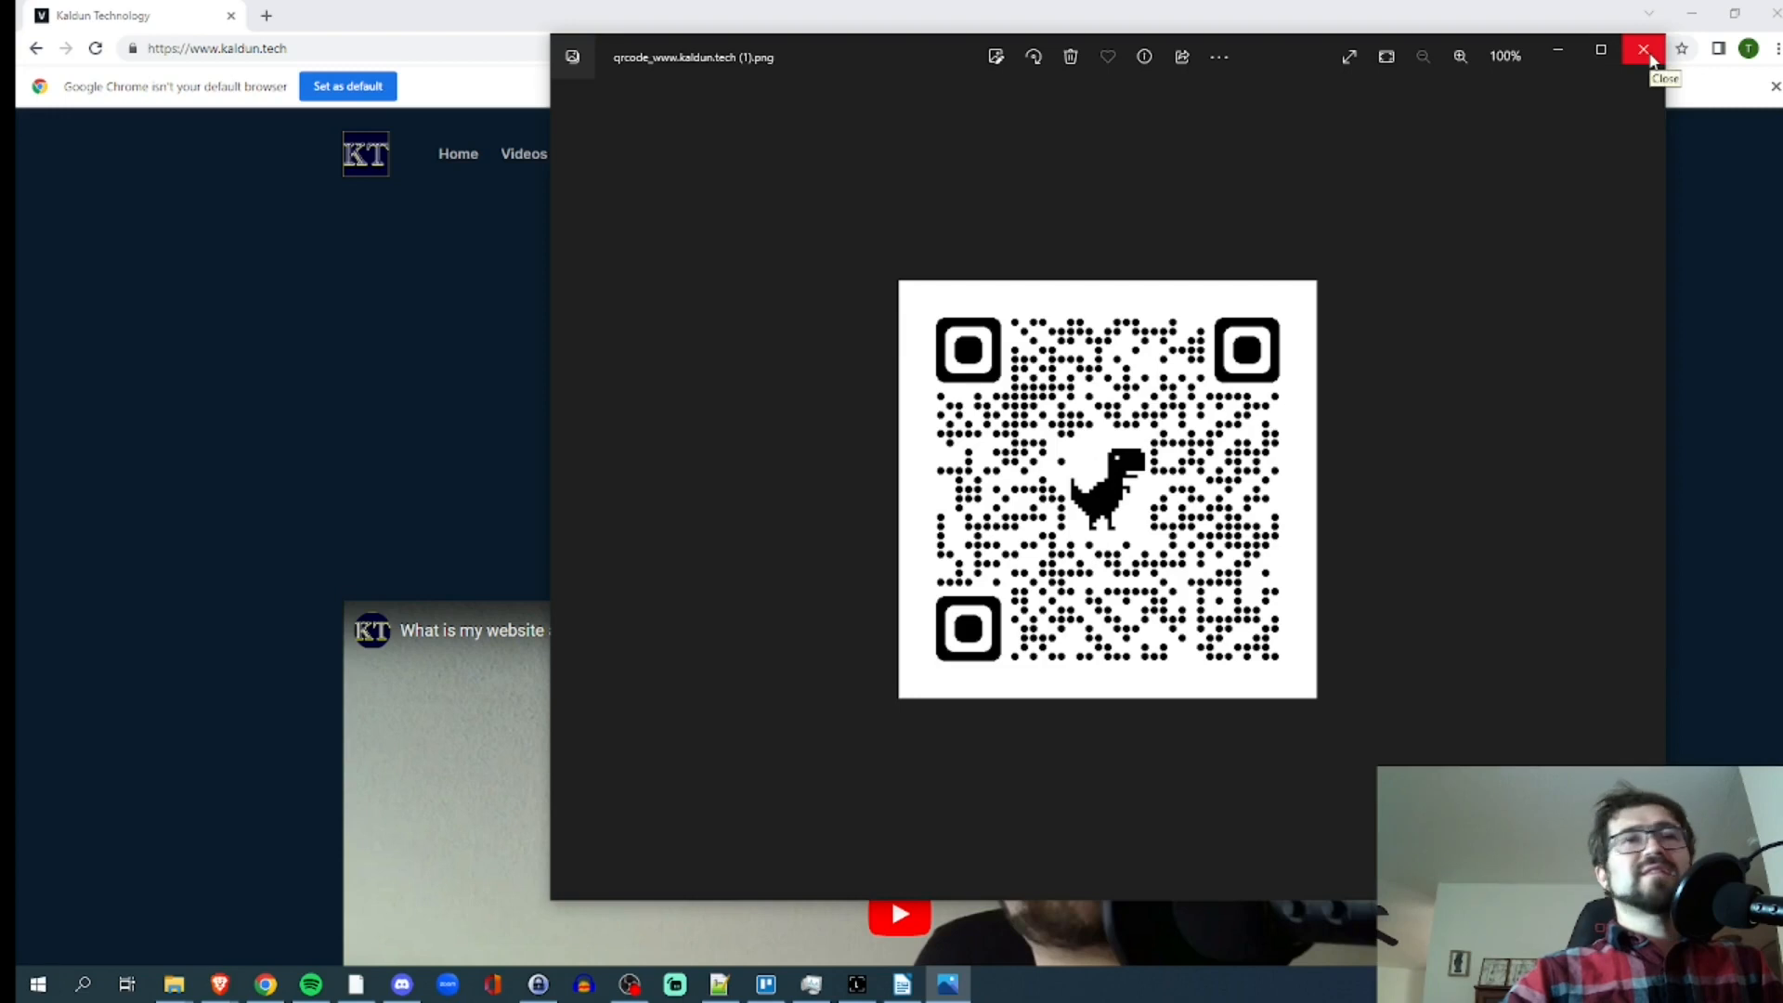
pyautogui.click(1641, 55)
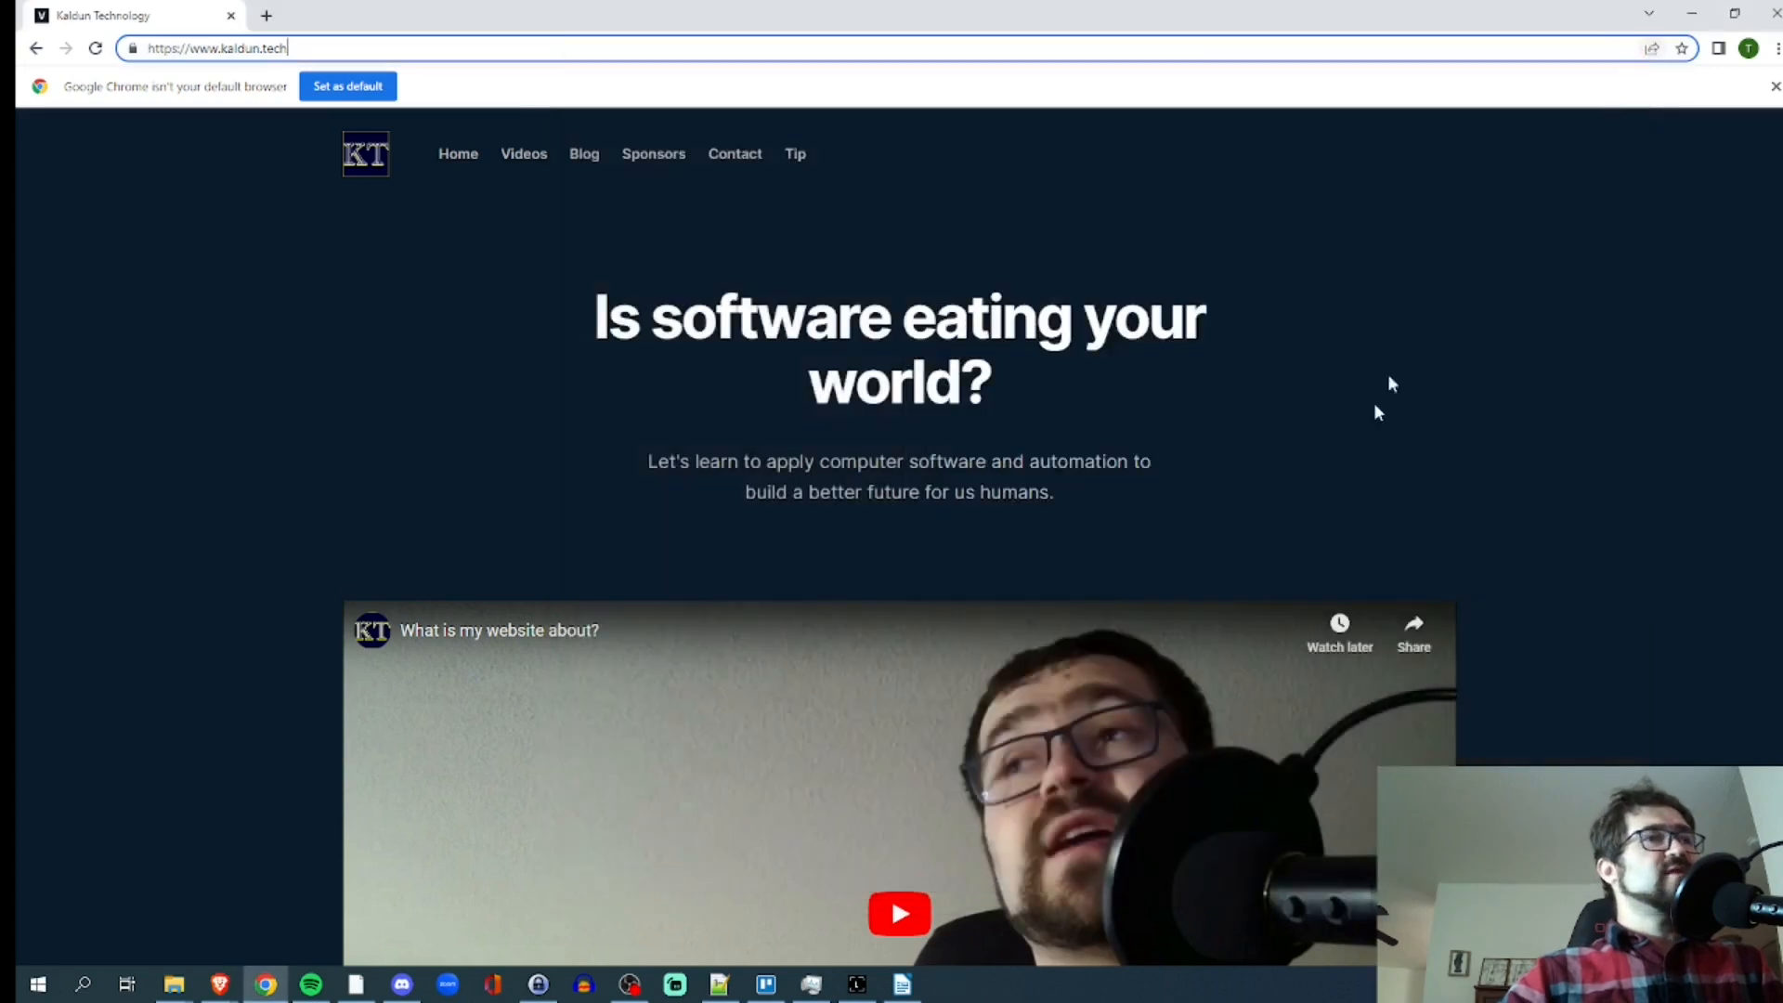
pyautogui.moveTo(219, 984)
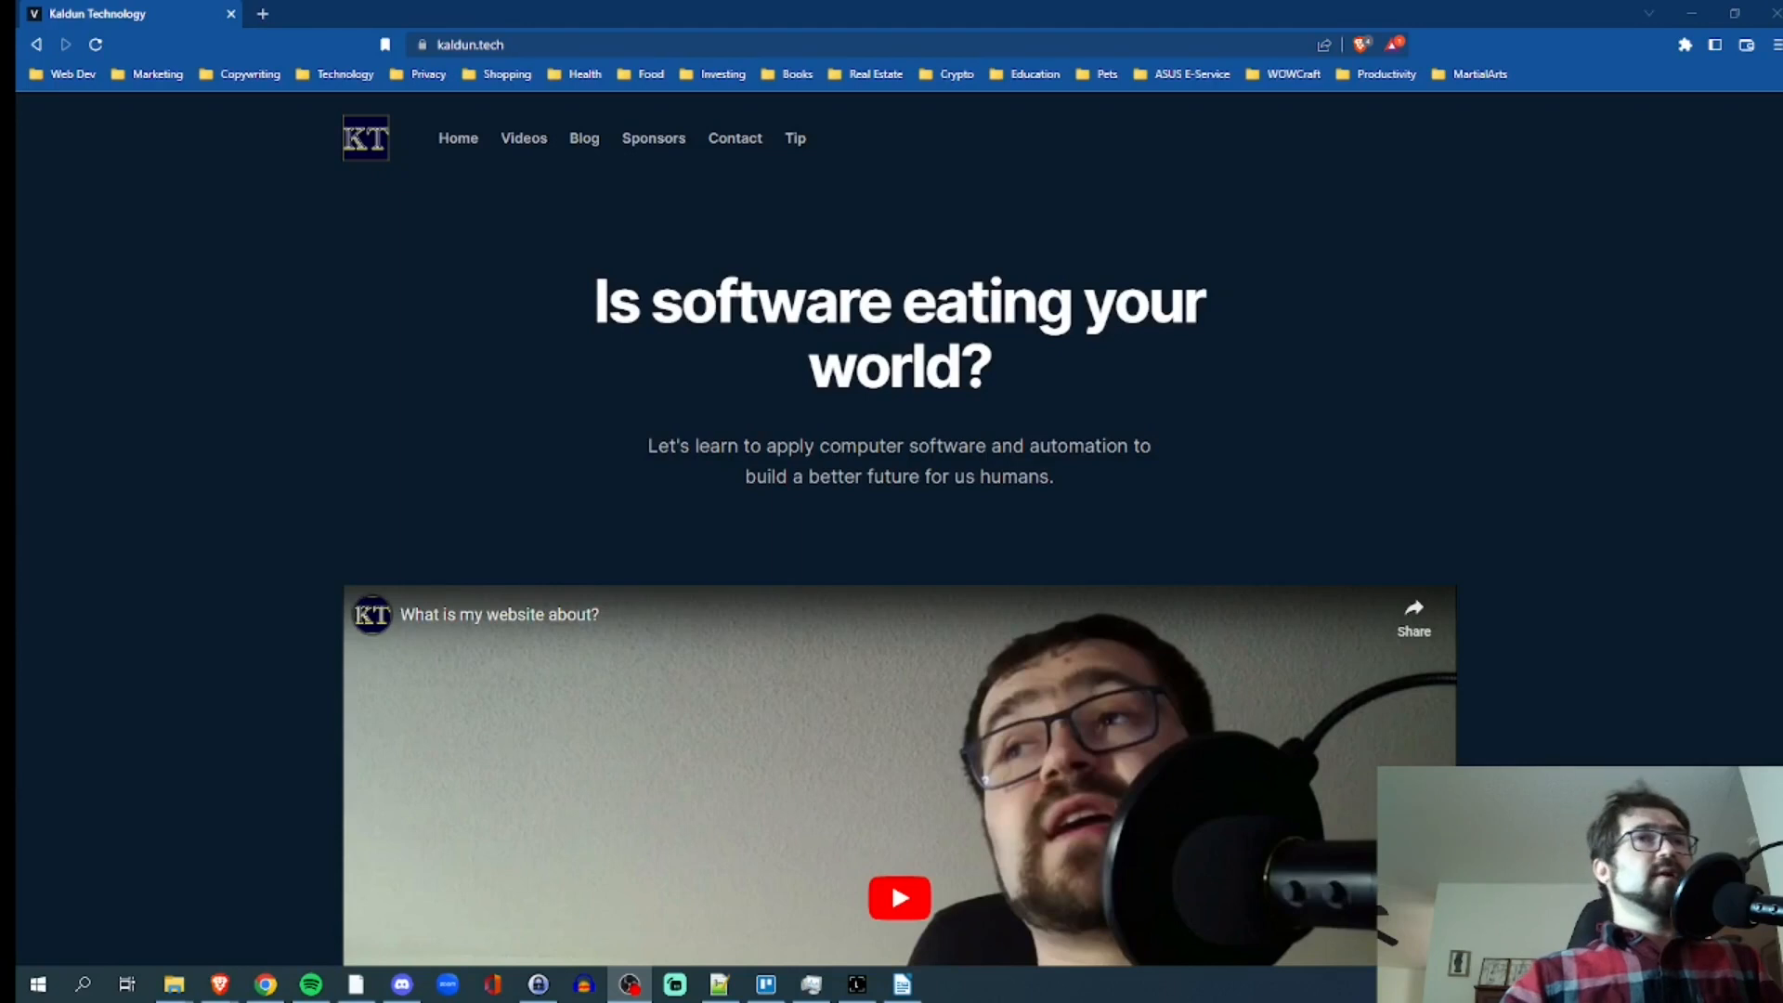
pyautogui.moveTo(1739, 481)
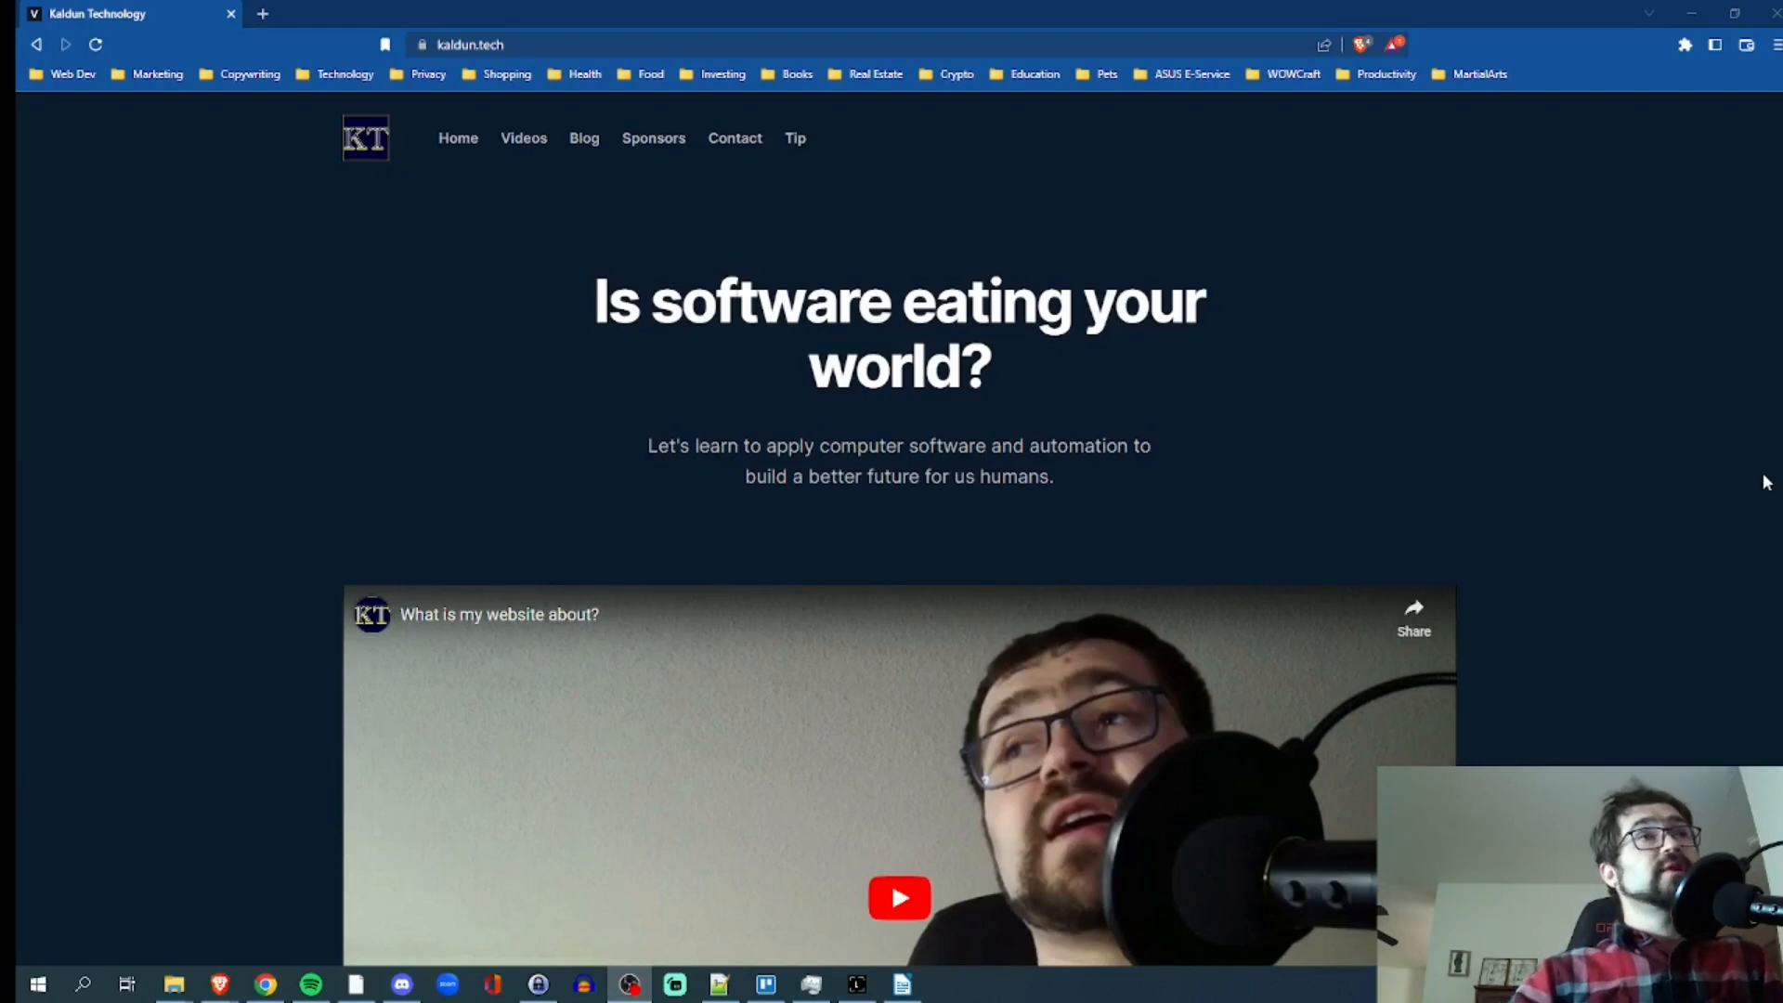
pyautogui.moveTo(728, 115)
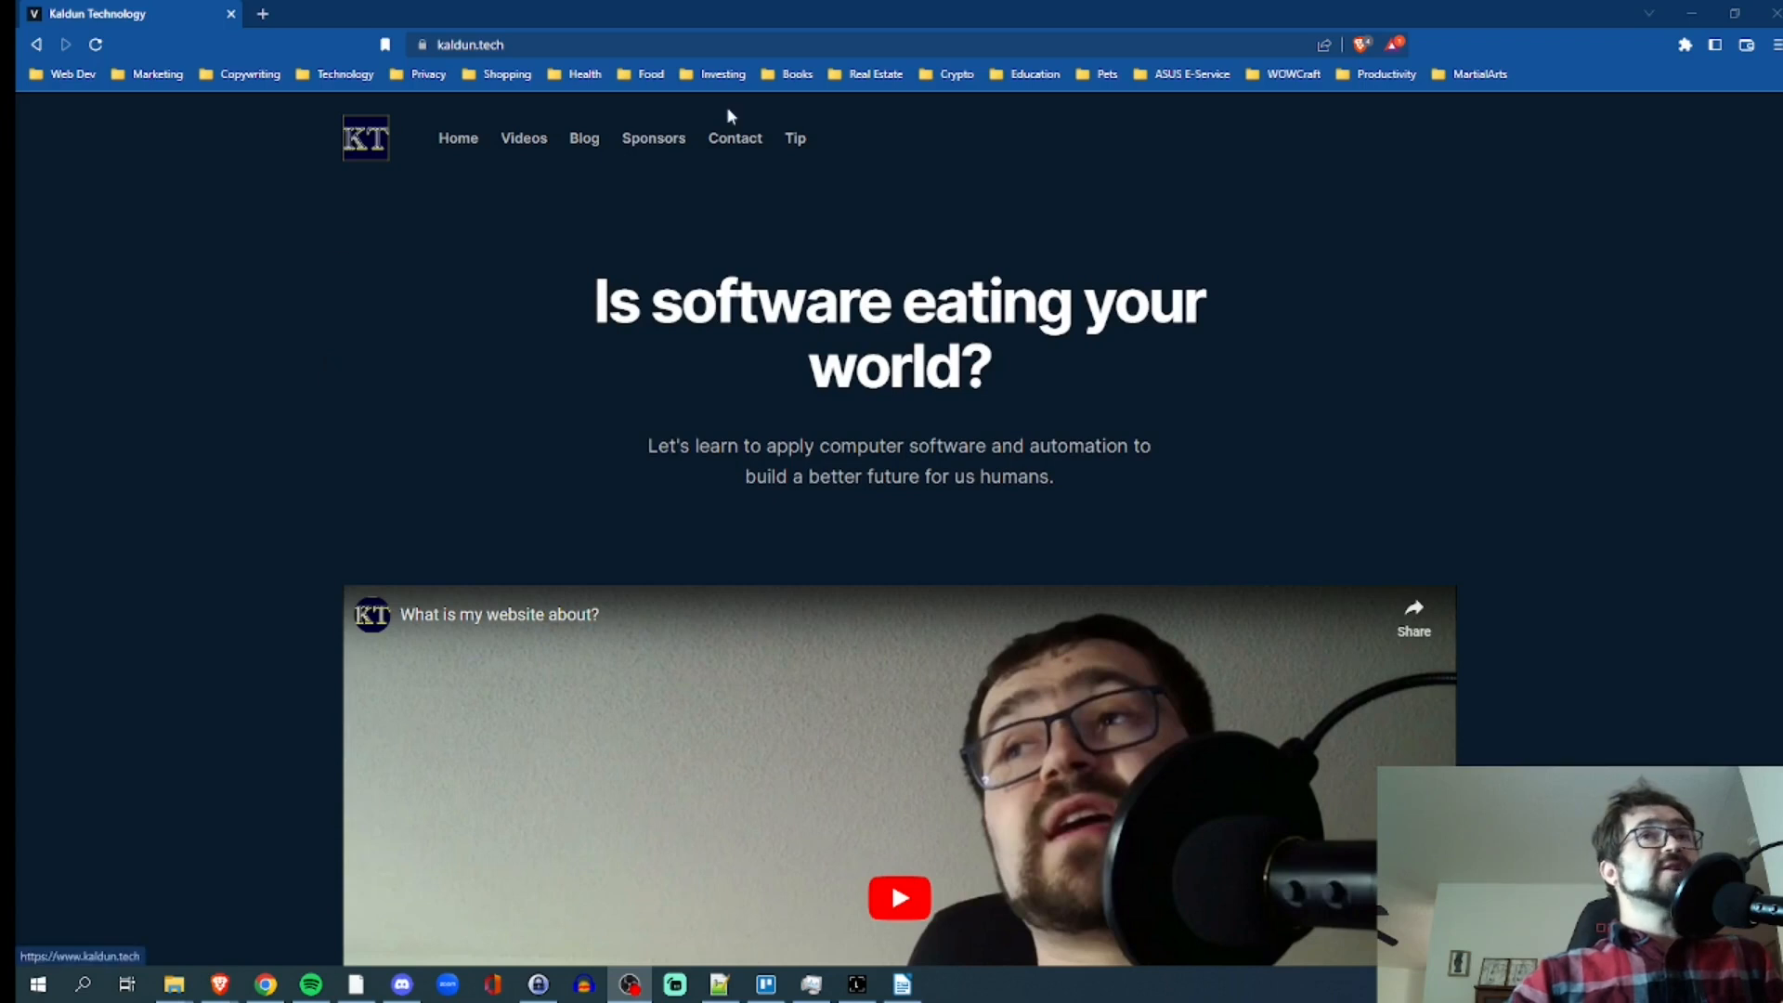
pyautogui.moveTo(1322, 45)
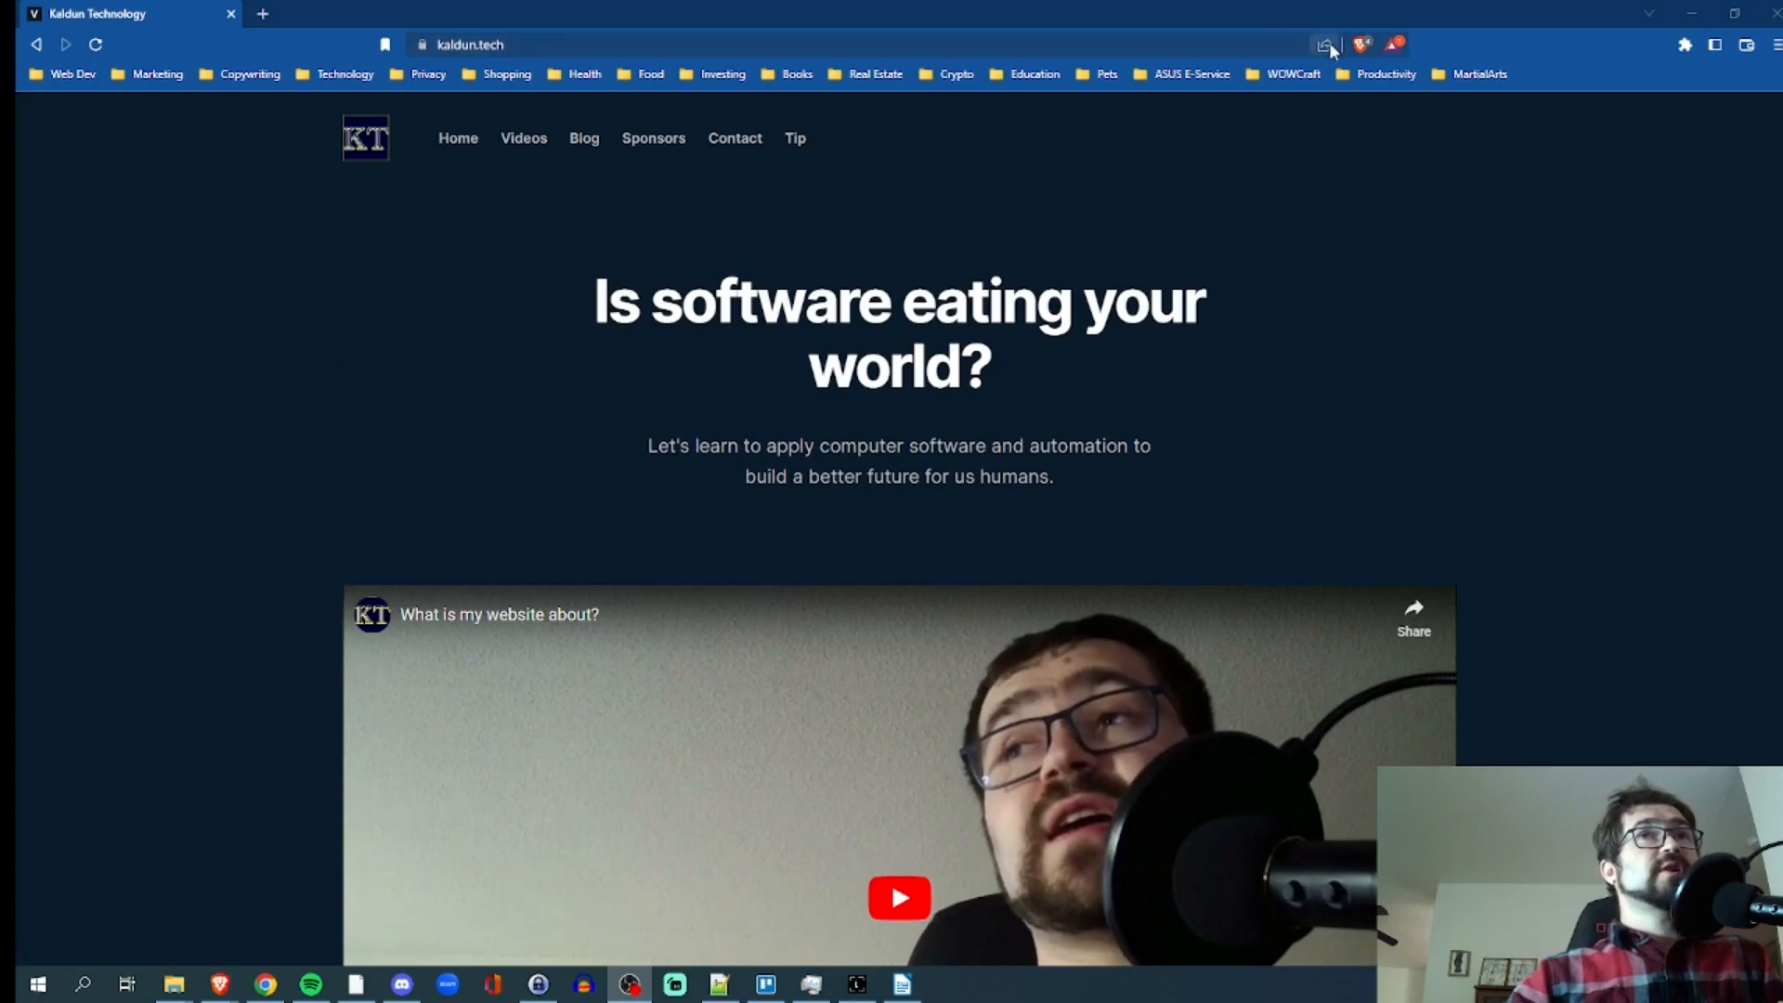
# Bring up Brave's share menu for the kaldun.tech page
pyautogui.click(1326, 45)
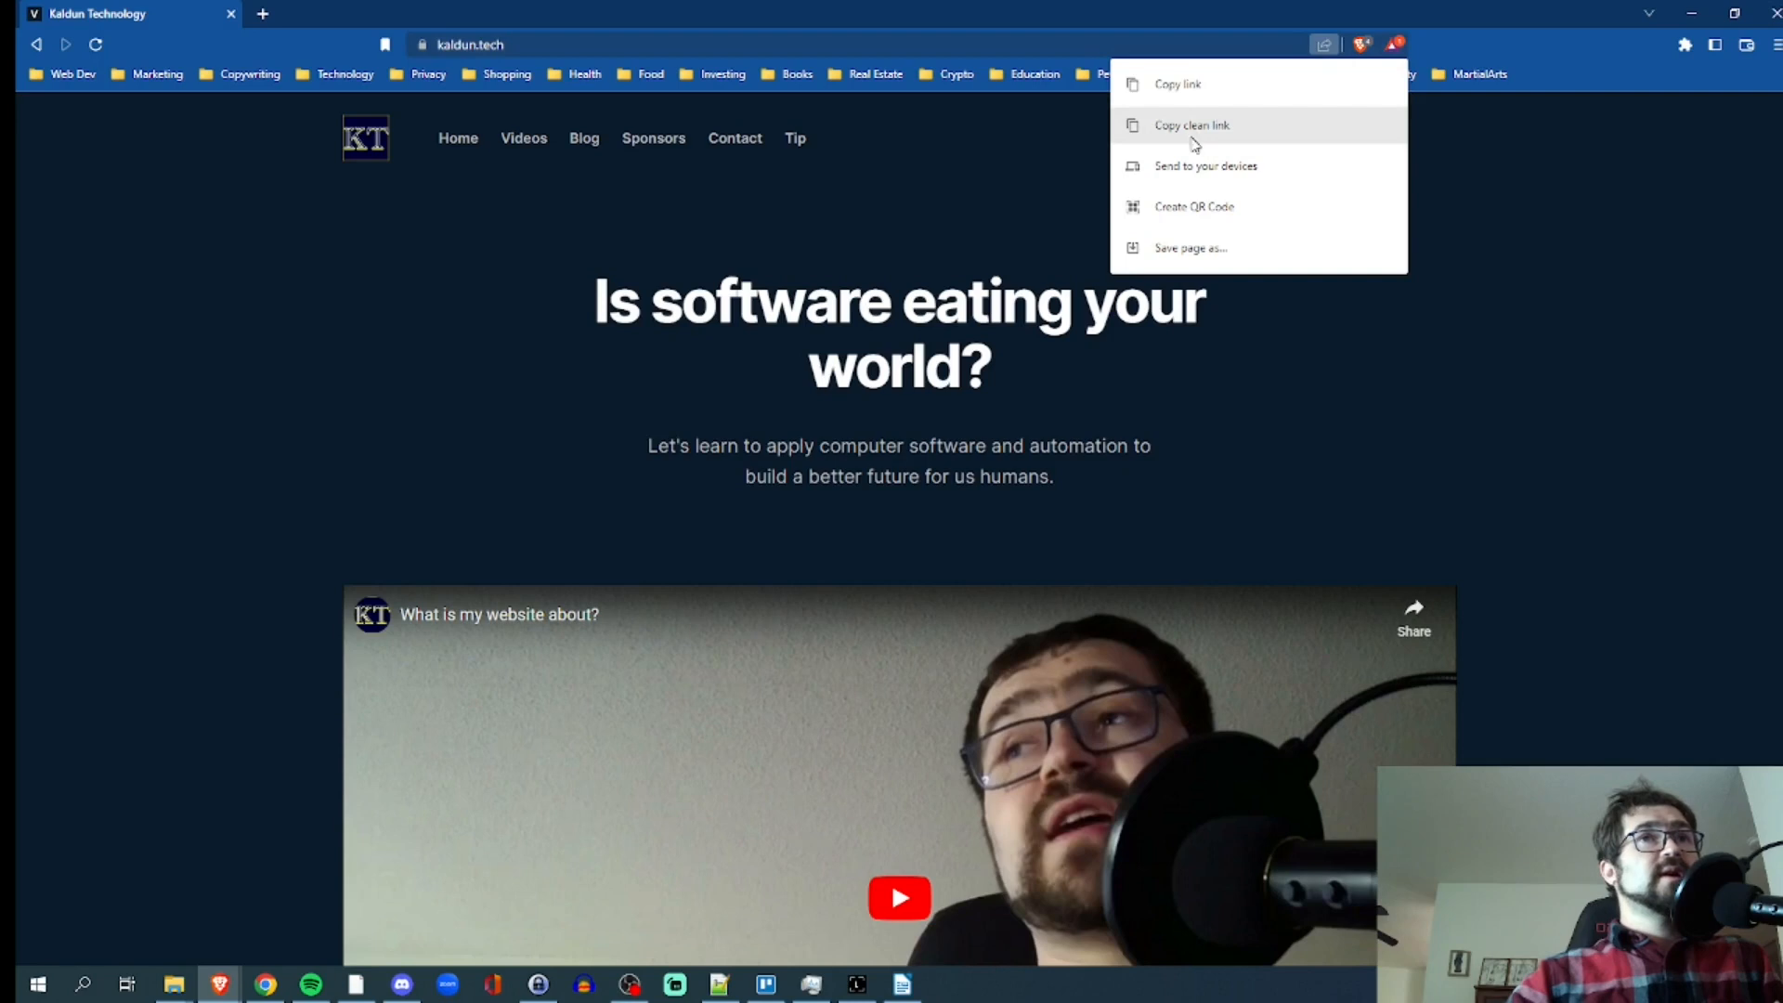
# Create the lion QR code for kaldun.tech in Brave and start saving it as a PNG in Downloads
pyautogui.click(1194, 206)
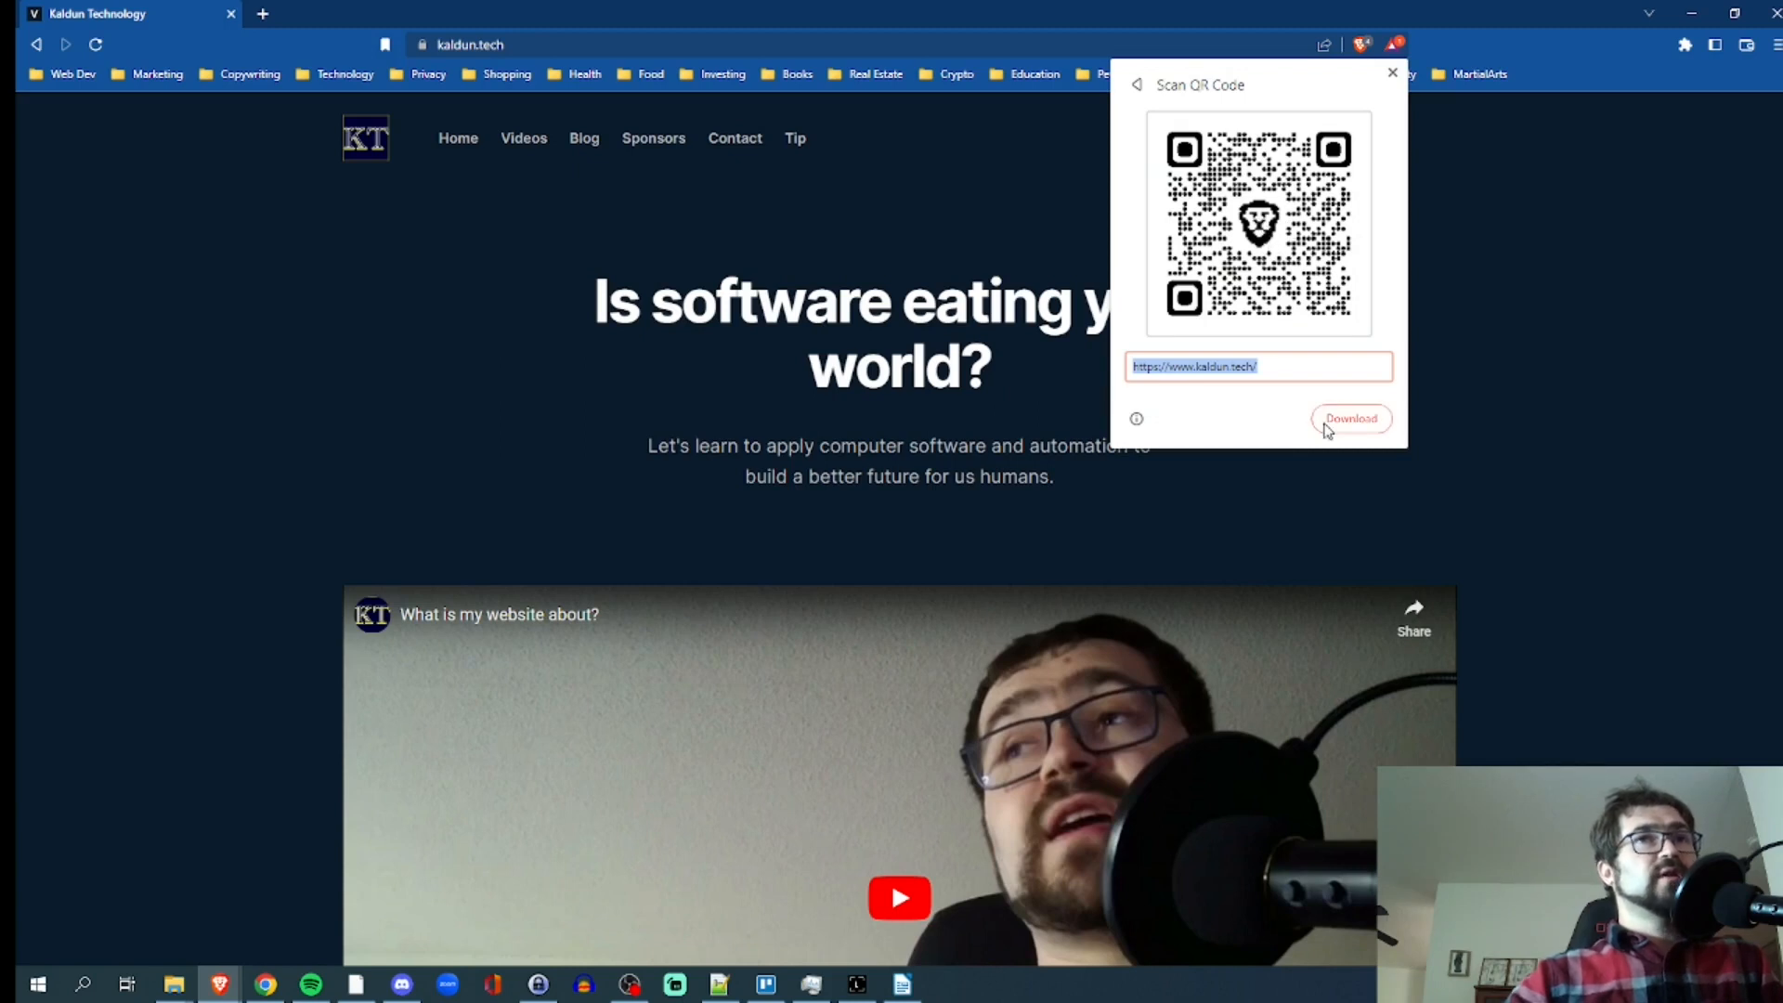
pyautogui.click(1352, 419)
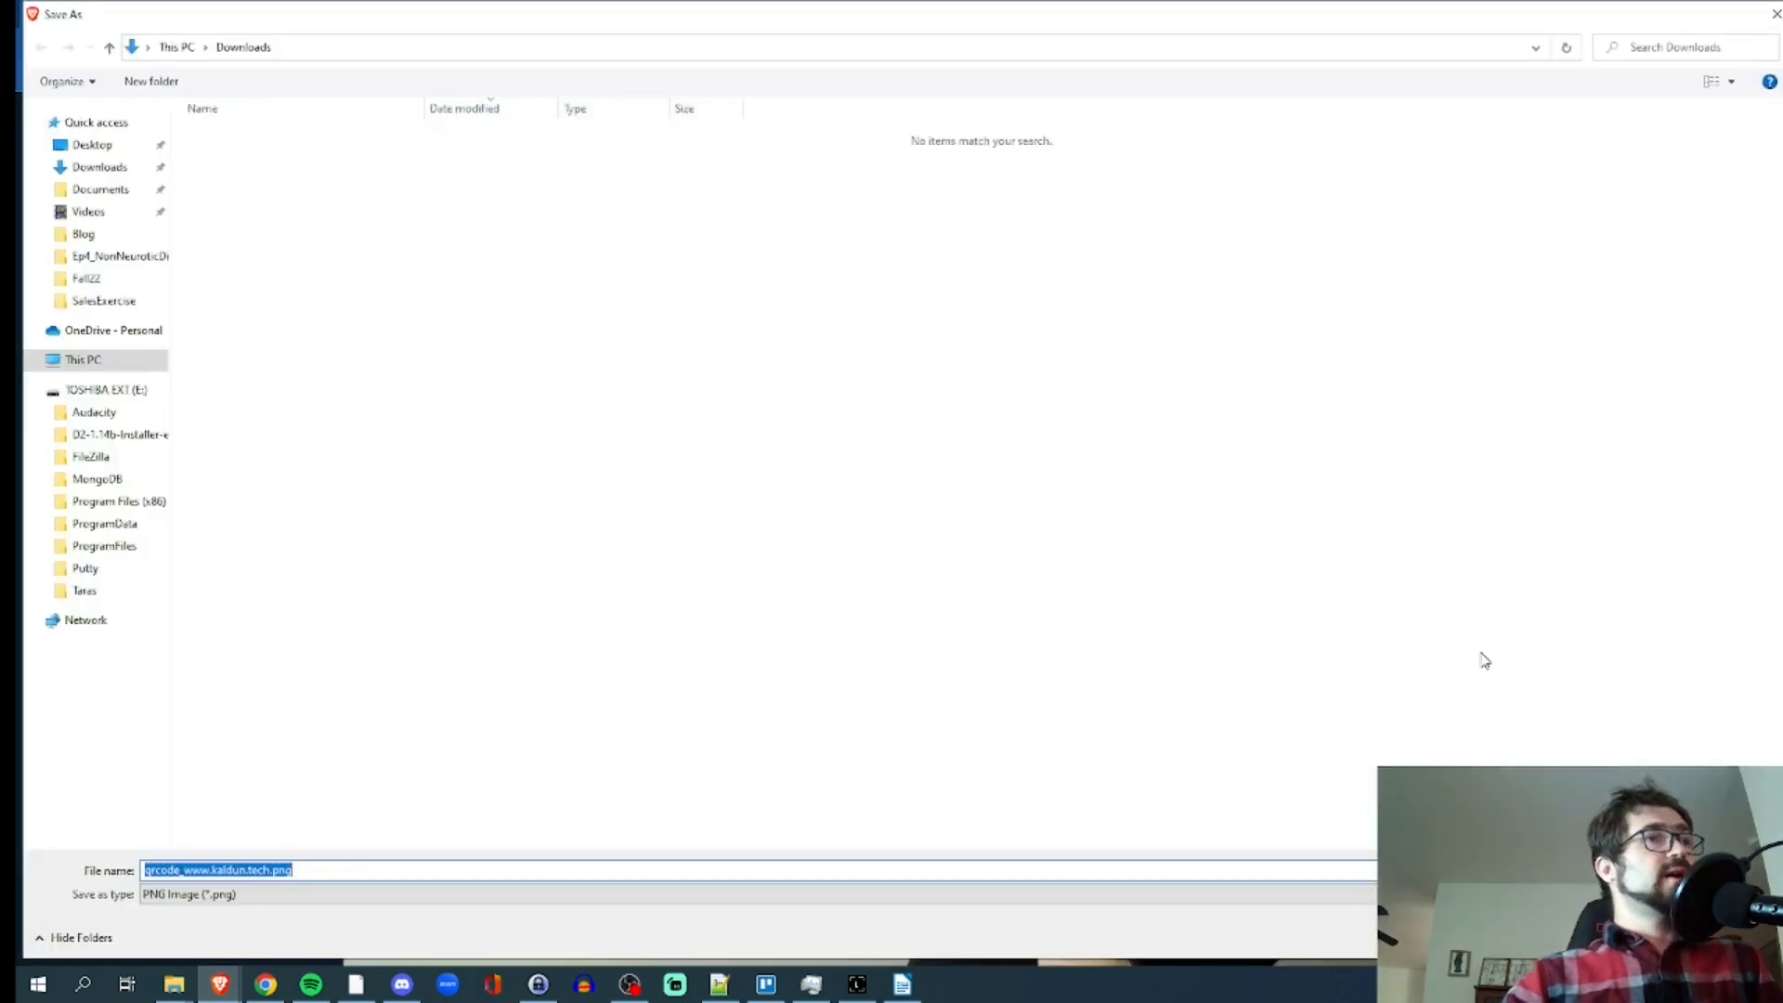